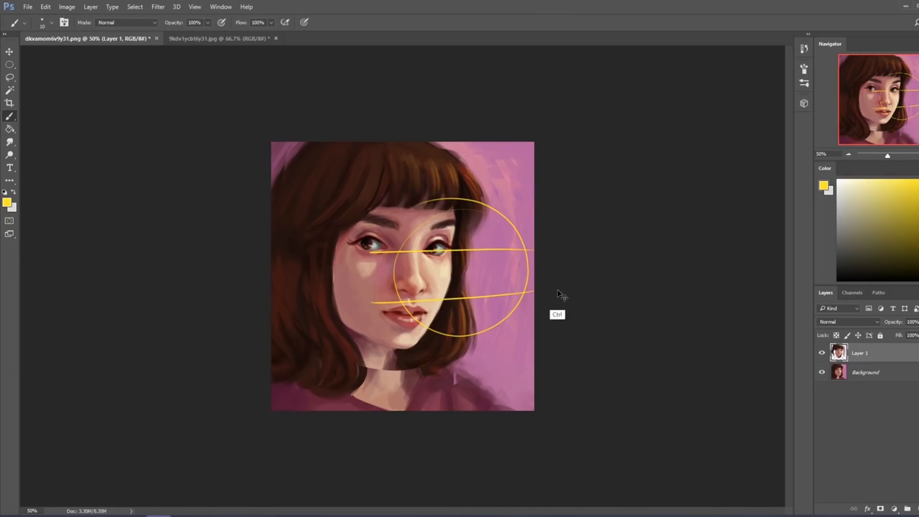
Step: Hide the yellow head-construction guide lines from the face
left_click(821, 353)
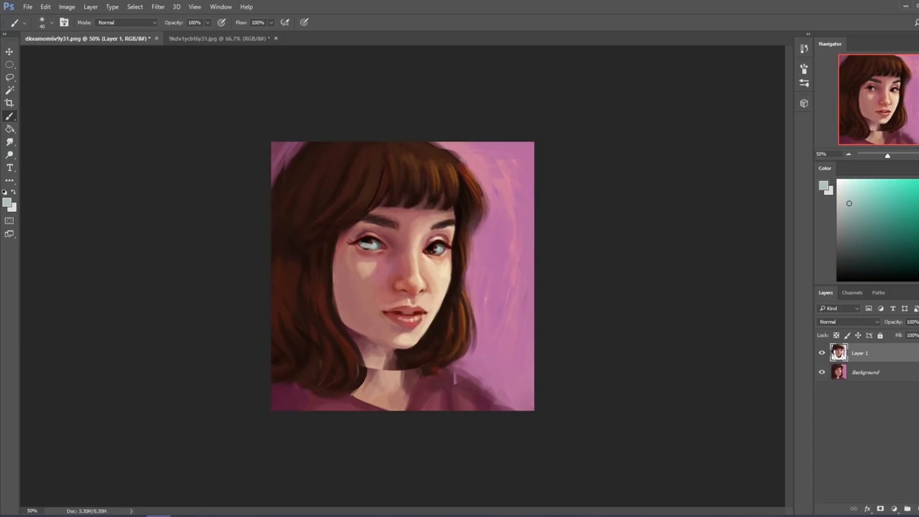
Step: Brush pale white over the right iris, adjusting the colour until both eyes are blank
left_click(367, 244)
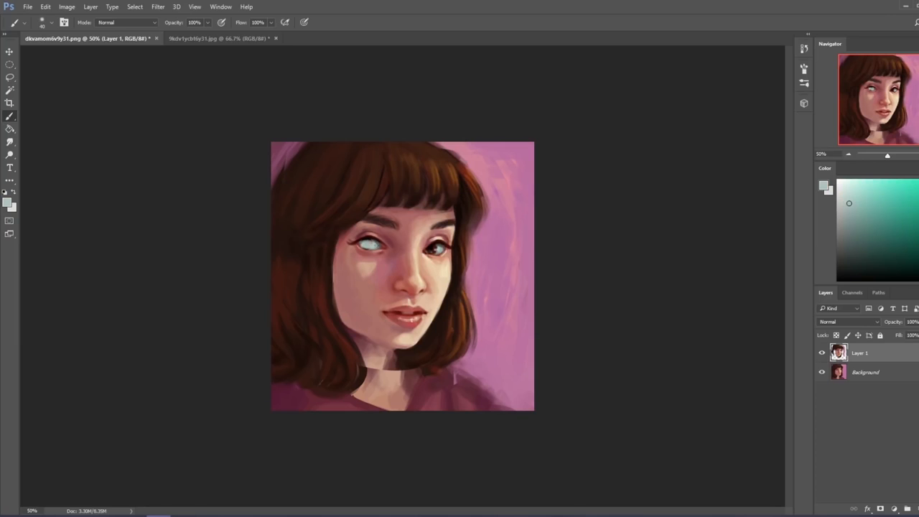
left_click(838, 251)
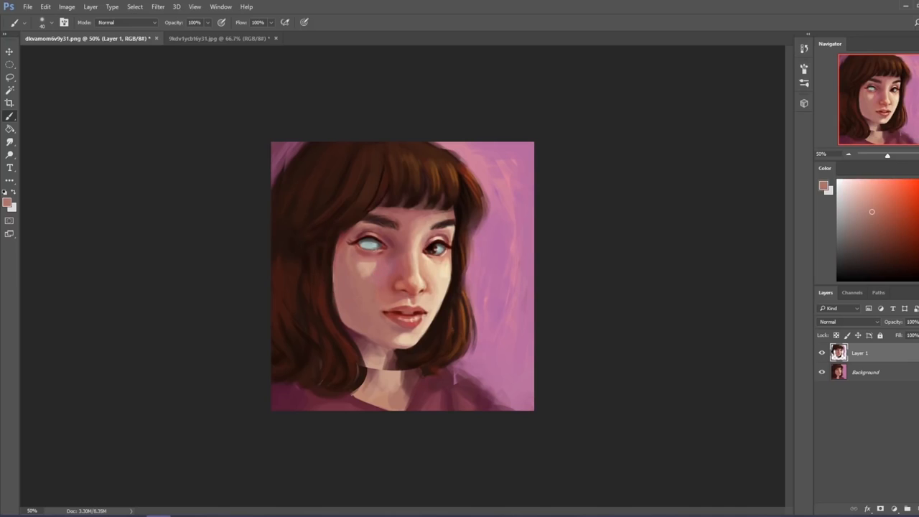
left_click(847, 209)
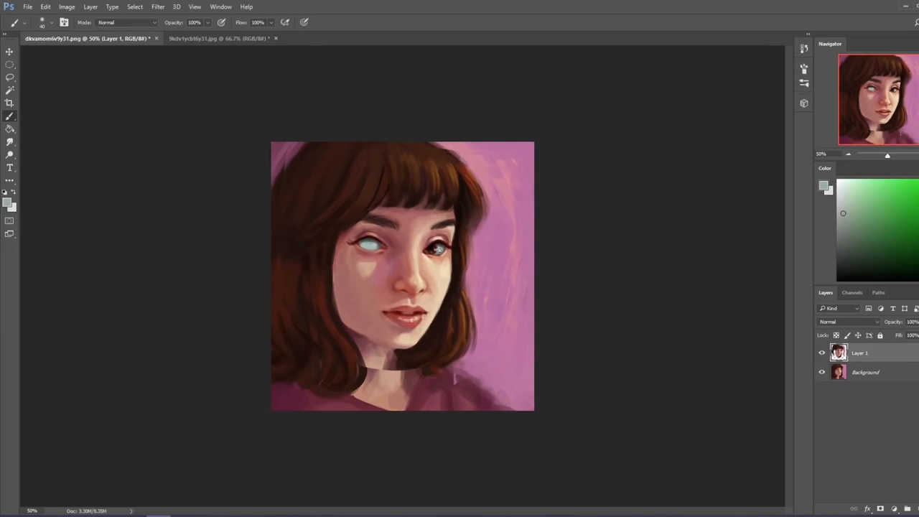
left_click(442, 247)
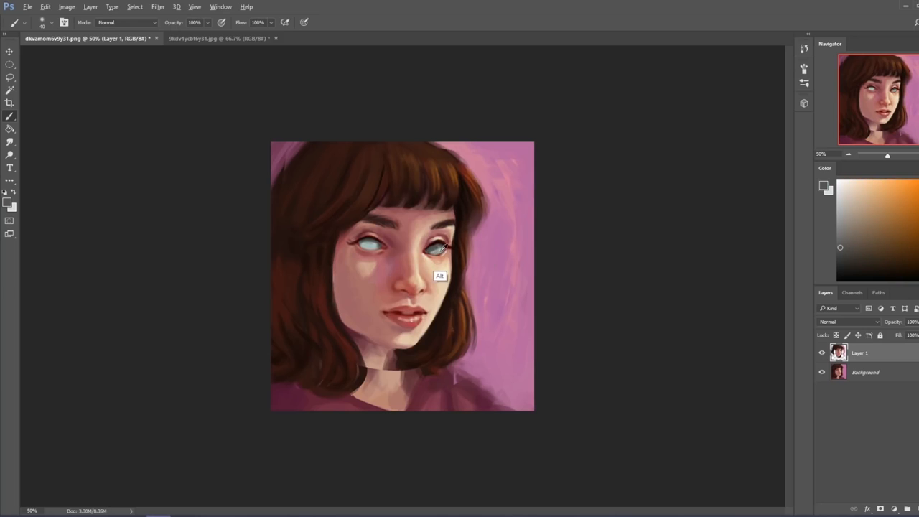
Step: Liquify the face and hair with a 400 brush into a stronger three-quarter turn
left_click(158, 5)
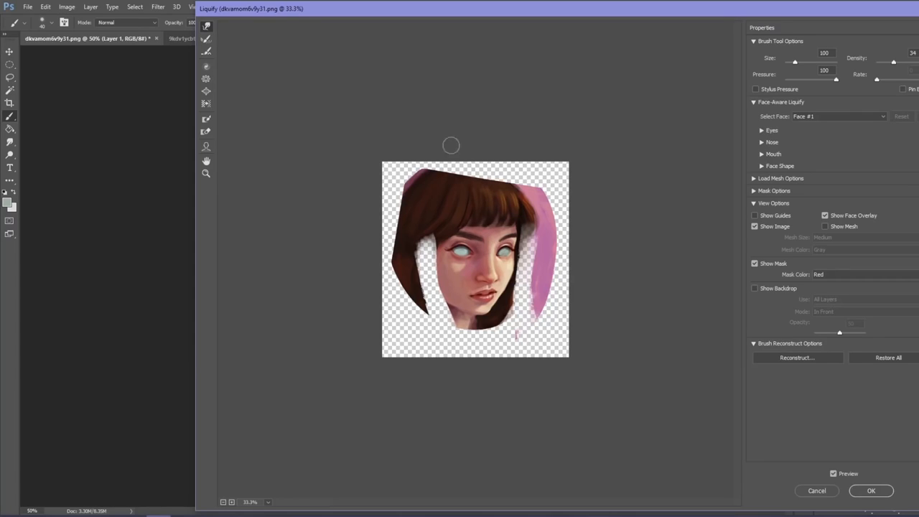
mouse_move(487, 242)
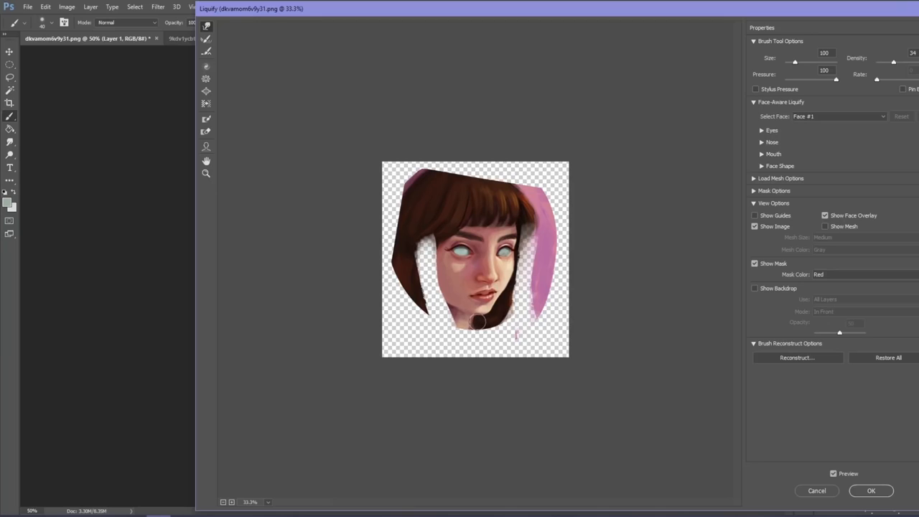
type("400")
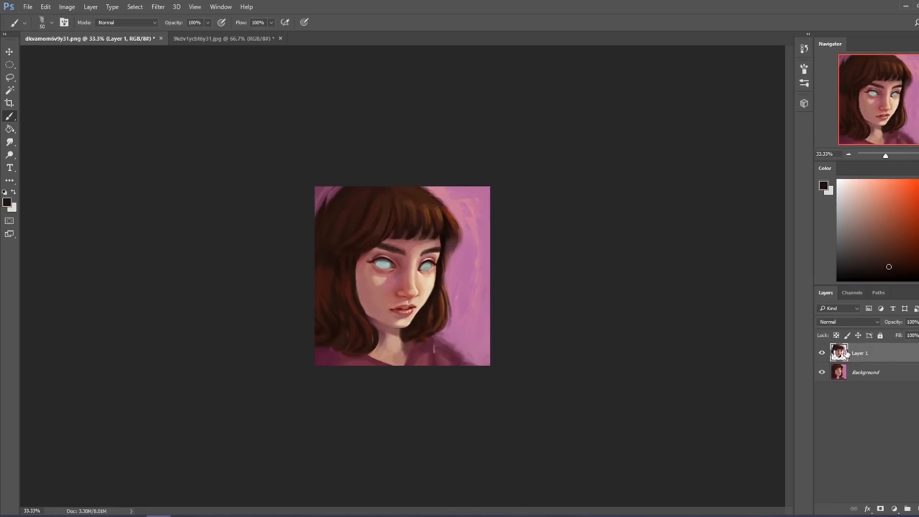
Step: Free-transform the painting layer, skewing a corner for stronger perspective
left_click(9, 52)
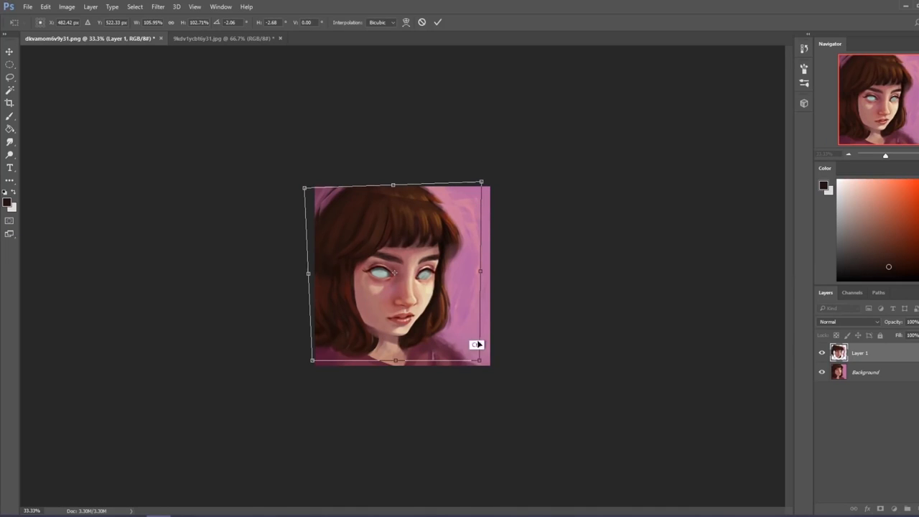
left_click_drag(476, 345, 482, 362)
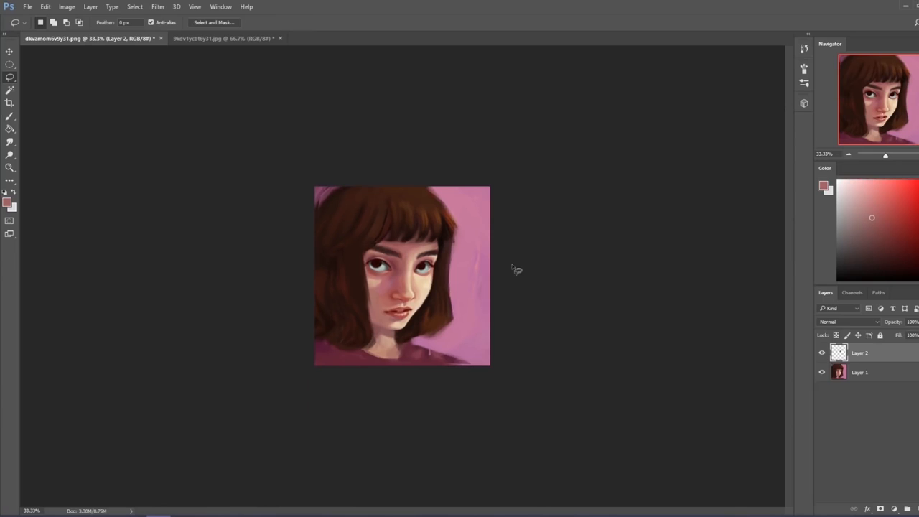
Step: Paint darker detail into the new irises and refine the shading around the eyes
left_click_drag(450, 238, 467, 316)
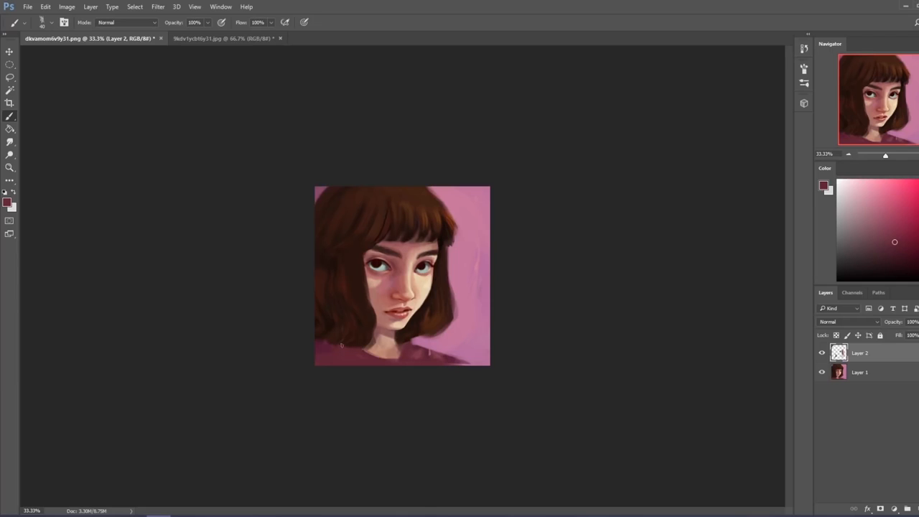
left_click_drag(341, 345, 323, 341)
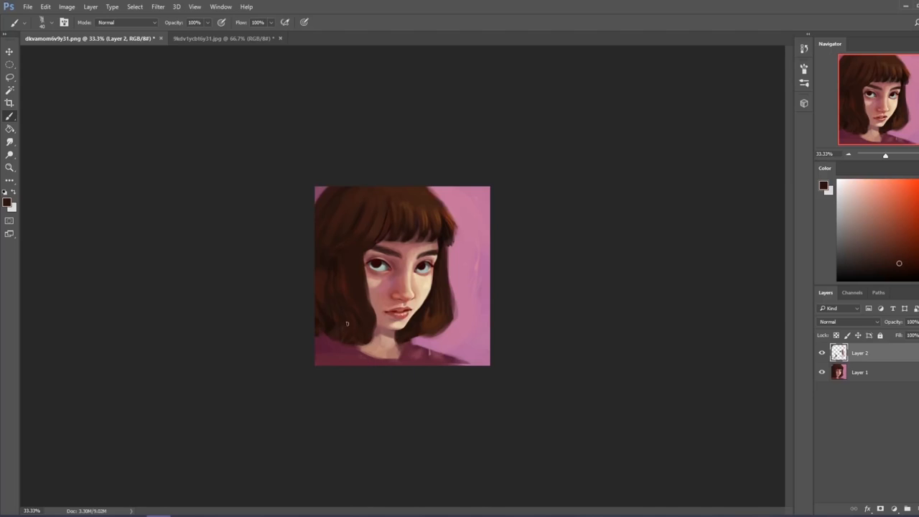
left_click(896, 244)
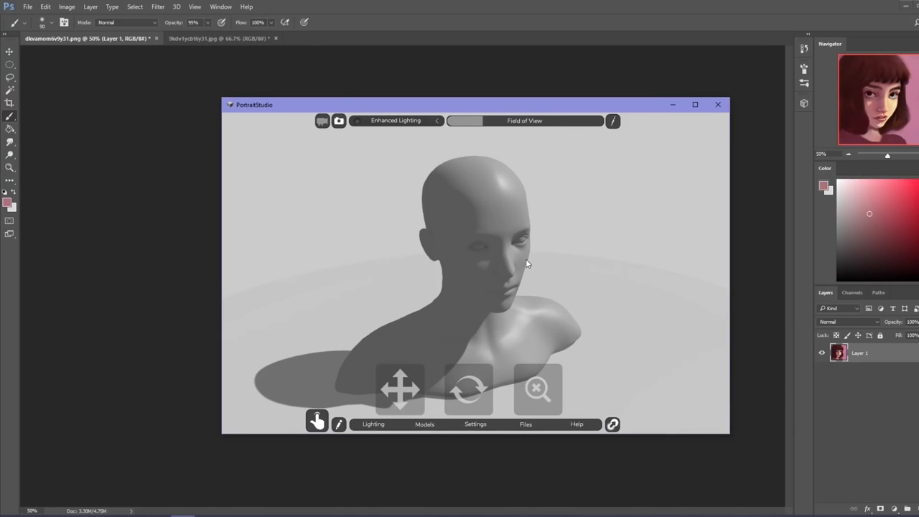
mouse_move(247, 280)
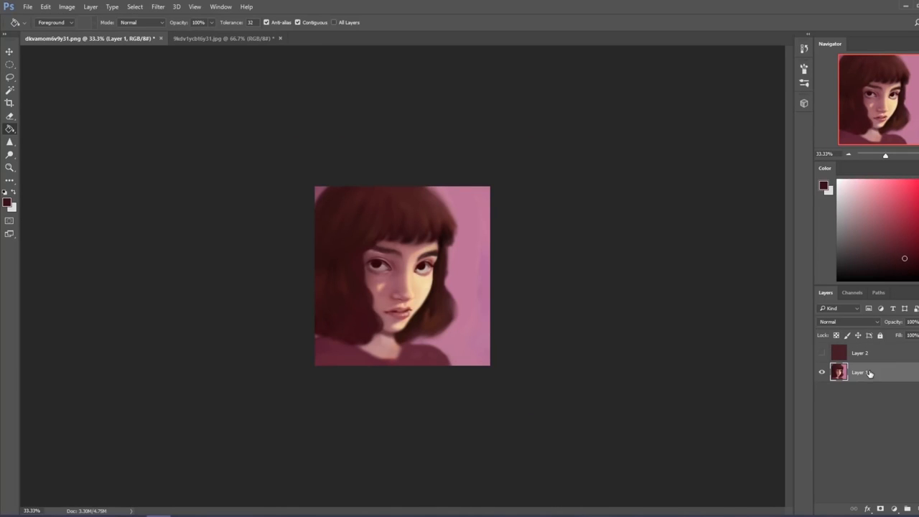
Step: Run a Liquify pass on the softly lit portrait and commit it
left_click(158, 6)
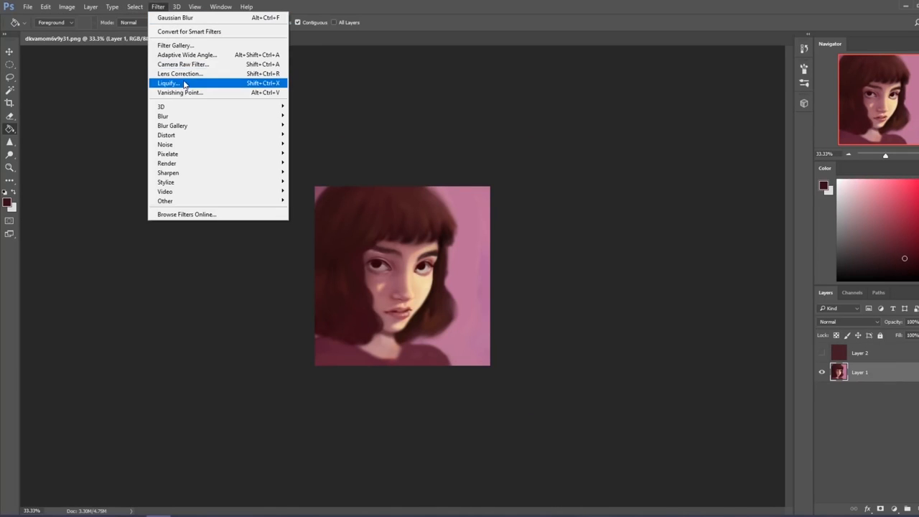
left_click(167, 82)
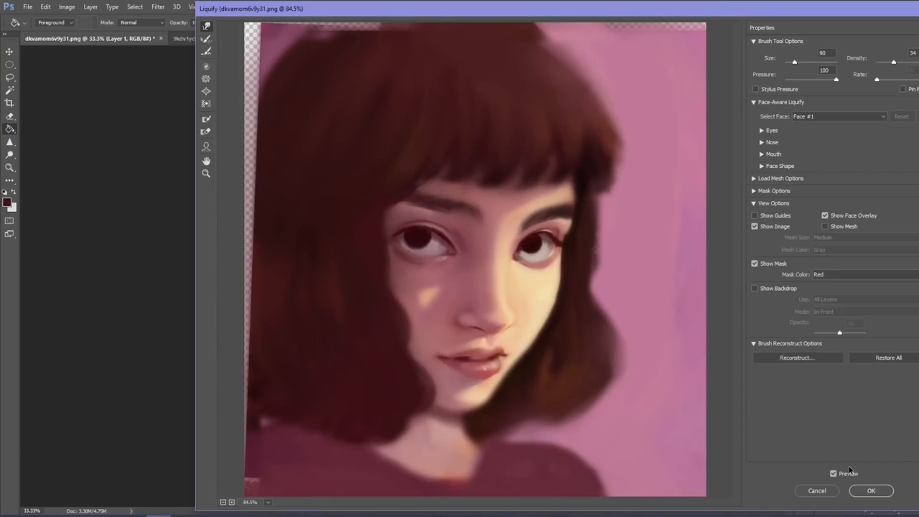
left_click(870, 491)
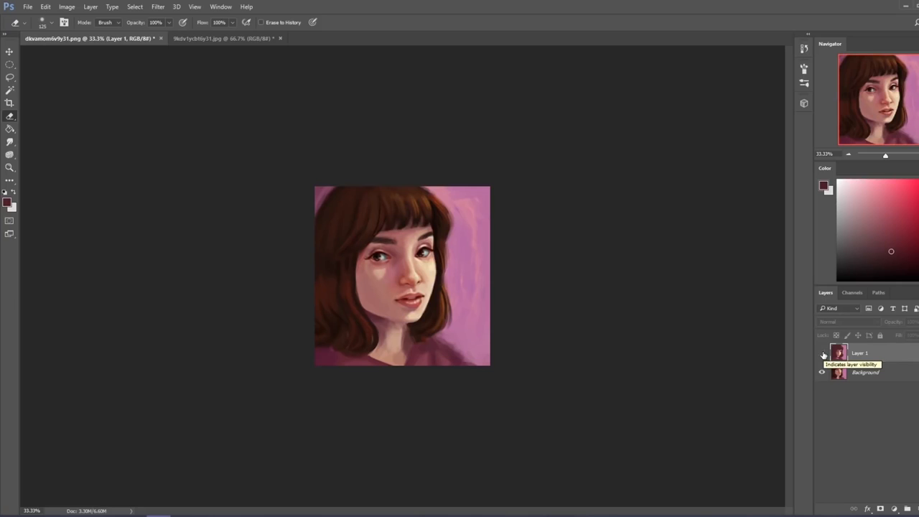
Step: Toggle the reworked layer's visibility to compare against the student's original
left_click(821, 353)
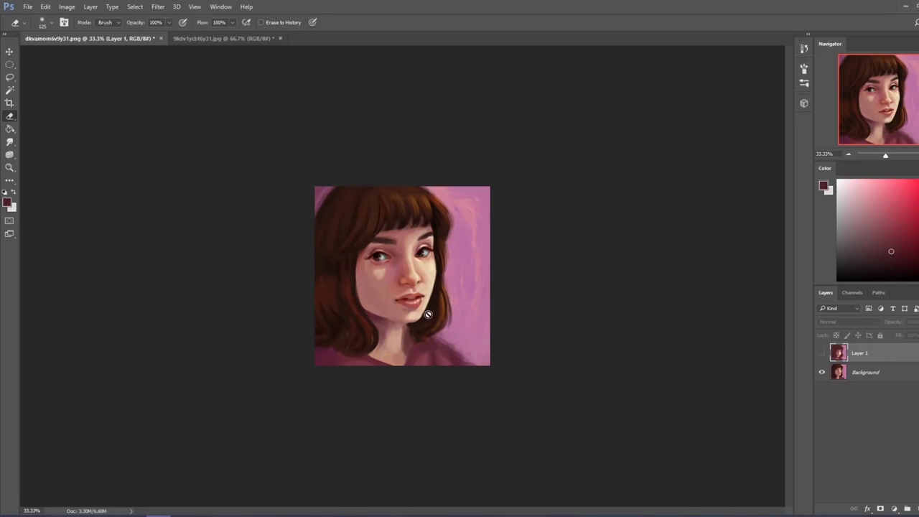
mouse_move(412, 279)
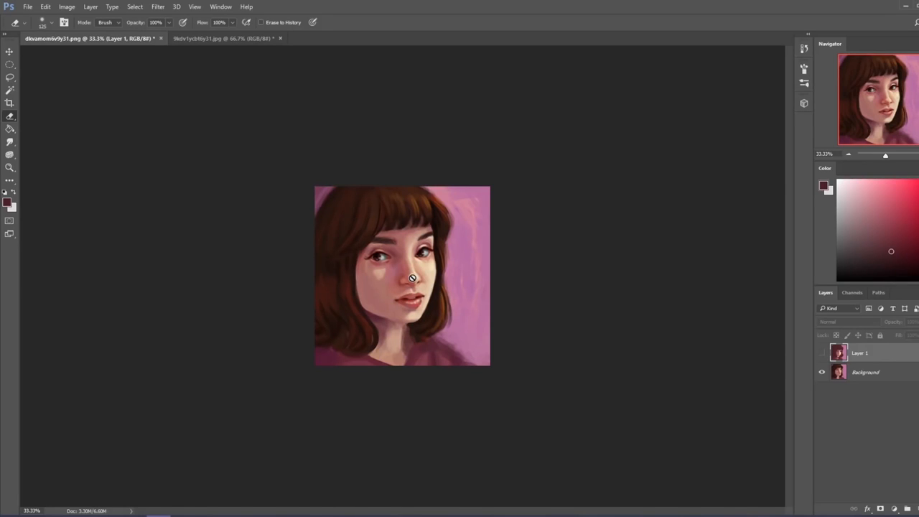
mouse_move(433, 324)
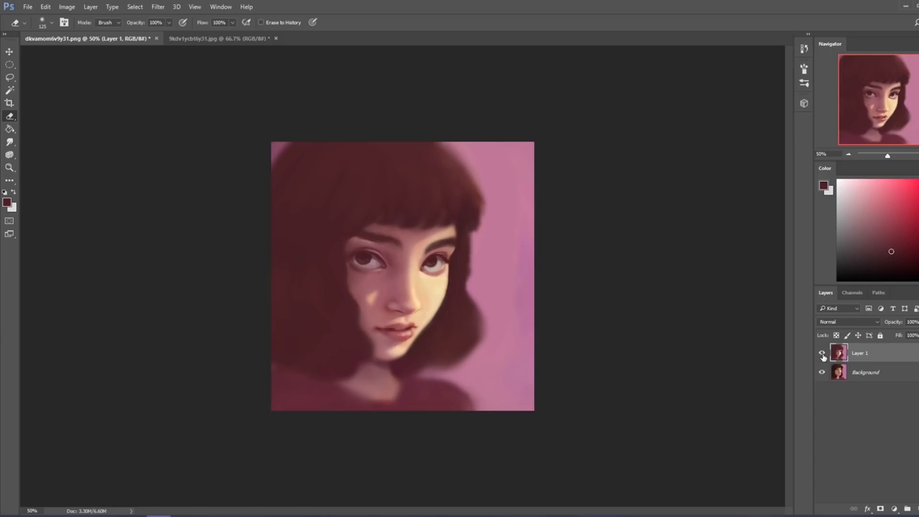
Step: Flatten the portrait to one layer and close the other open document
right_click(859, 353)
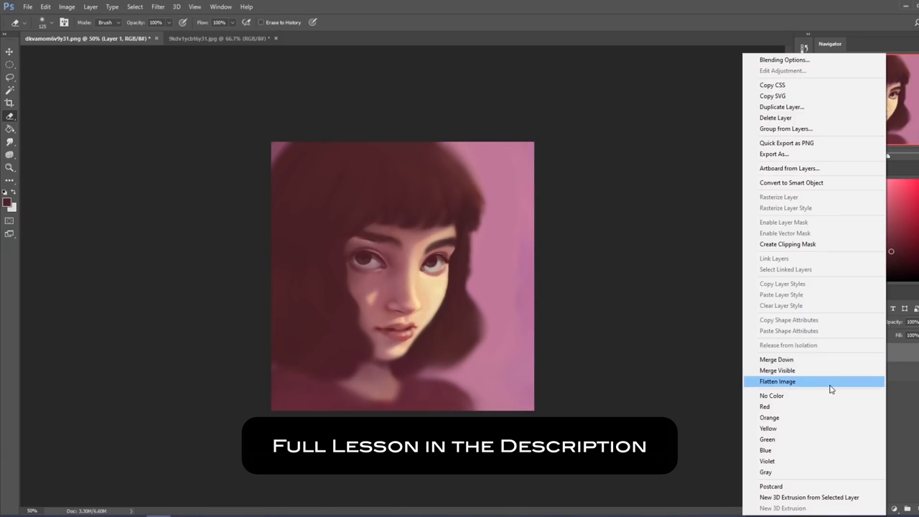
left_click(778, 382)
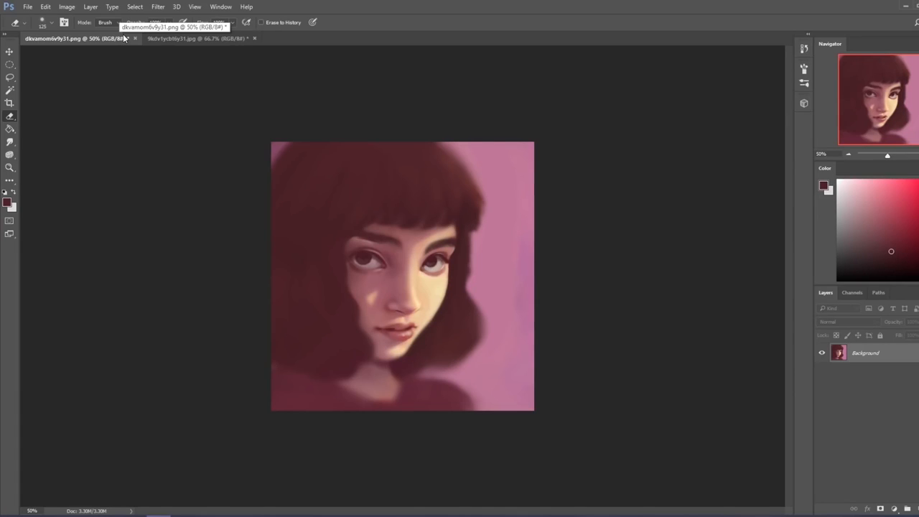
left_click(254, 37)
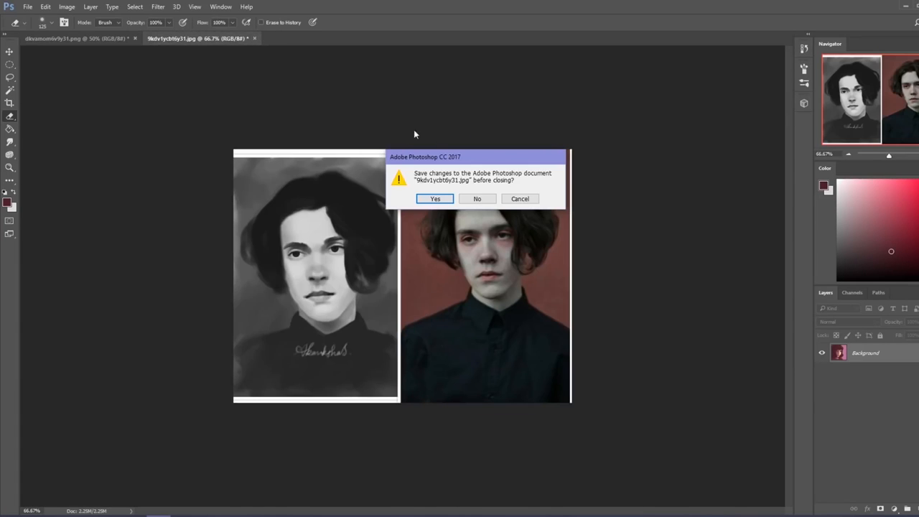